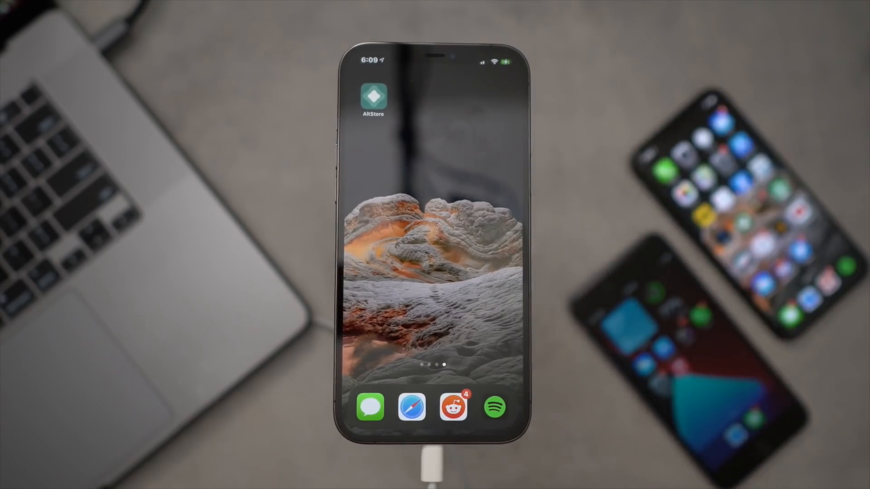
# - Trust the AltStore developer profile under Settings > General > Device Management
pyautogui.click(373, 96)
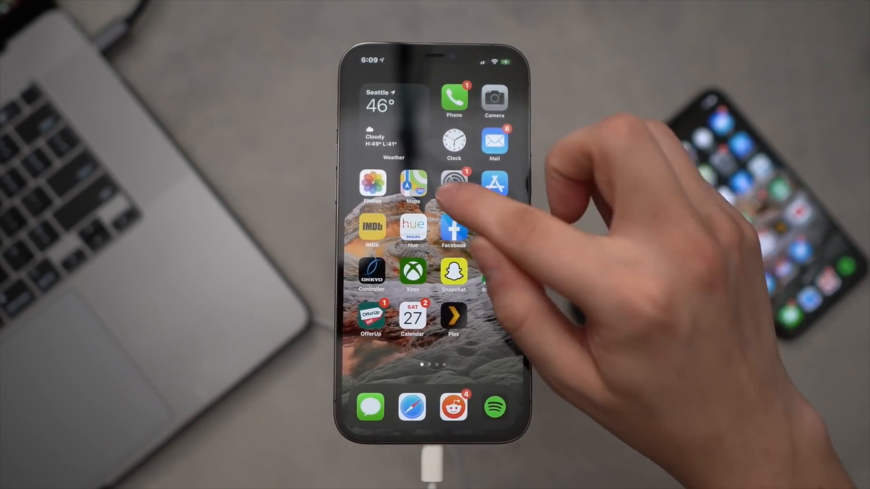
pyautogui.click(453, 185)
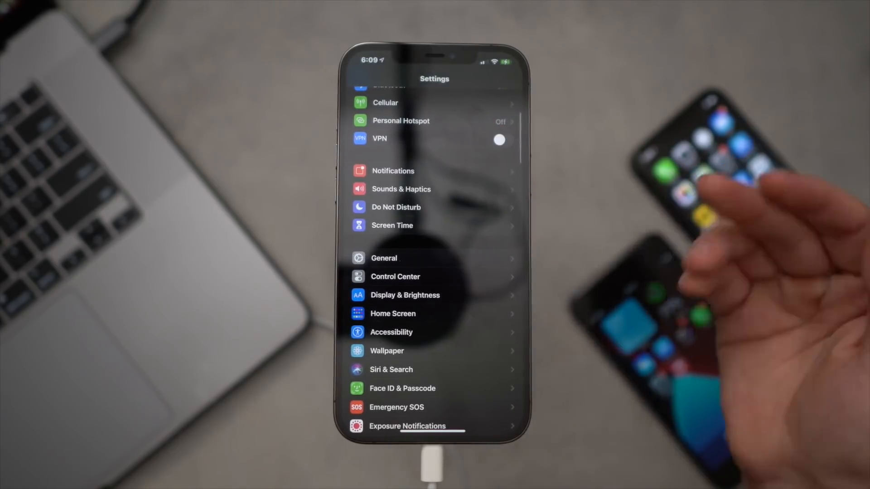
pyautogui.click(384, 258)
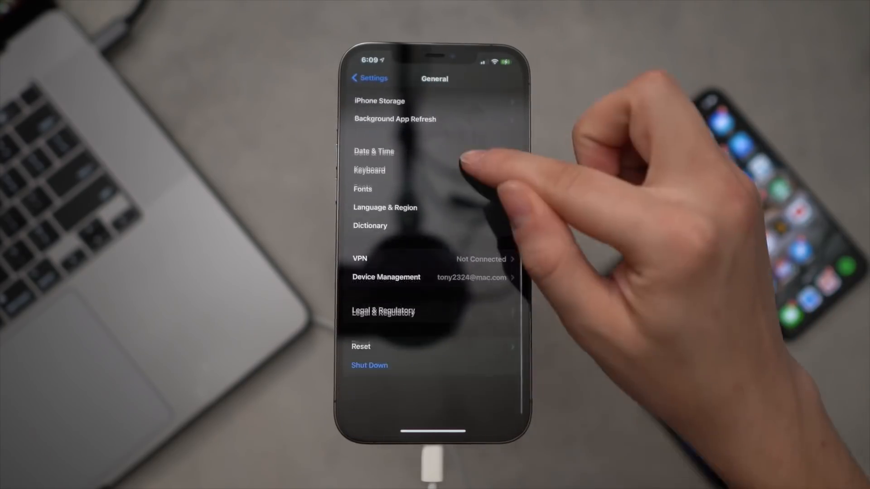
pyautogui.click(386, 277)
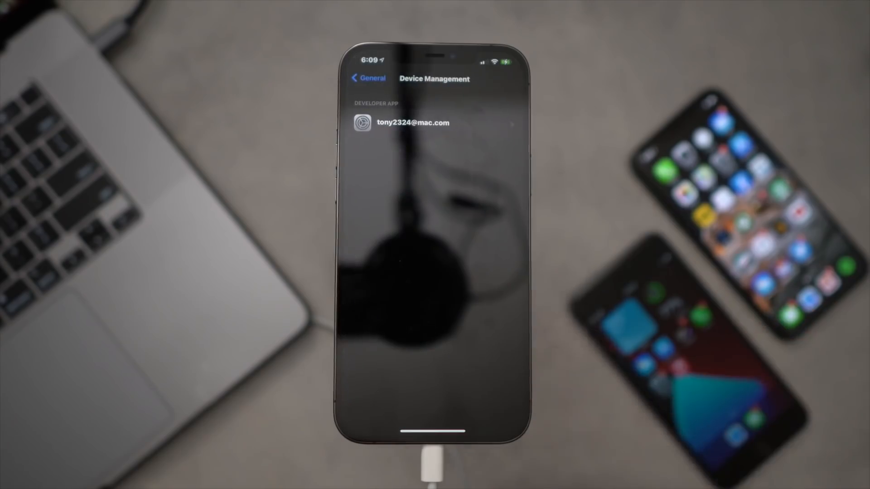
pyautogui.click(413, 123)
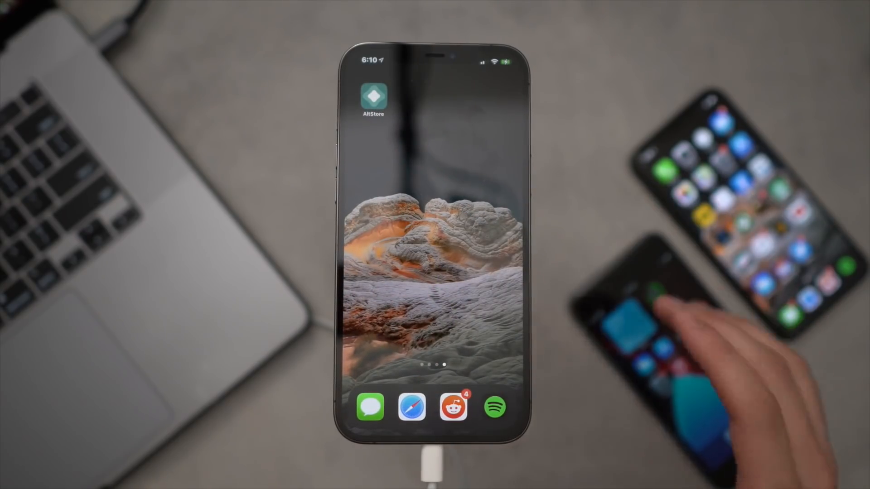
# - In AltStore, choose the unc0ver .ipa from the iCloud Drive Downloads folder to sideload
pyautogui.click(372, 98)
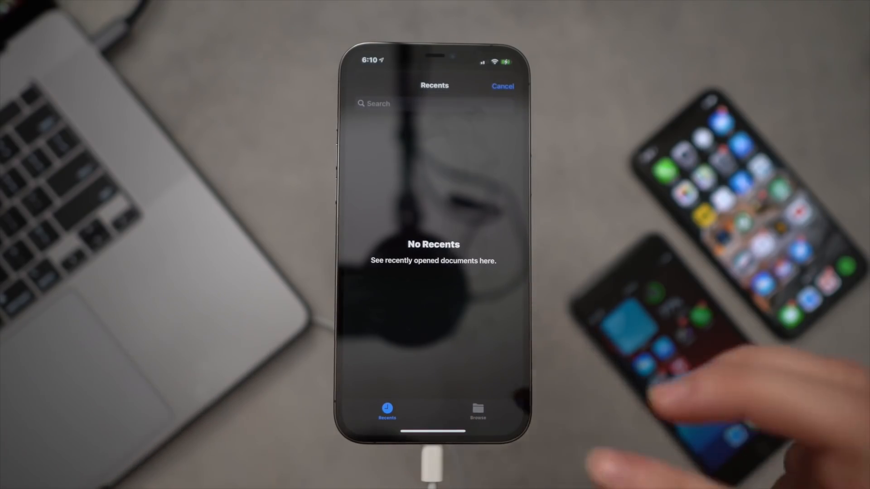
pyautogui.click(477, 409)
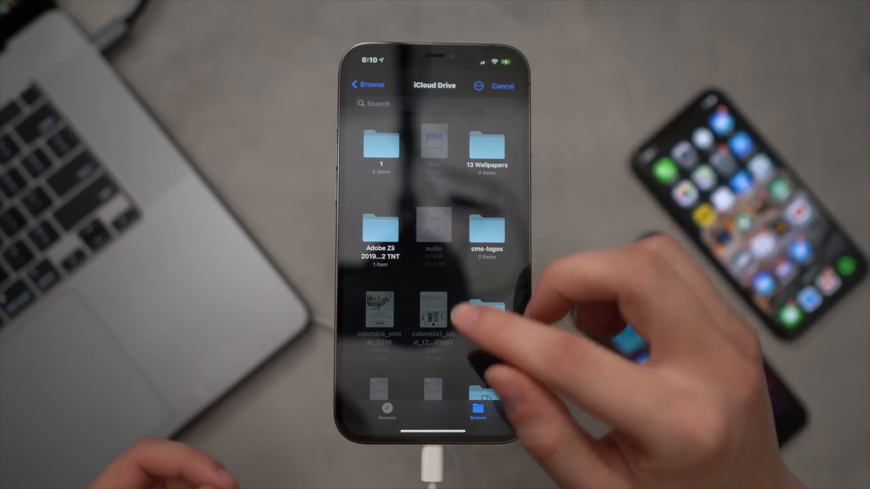
pyautogui.scroll(-3)
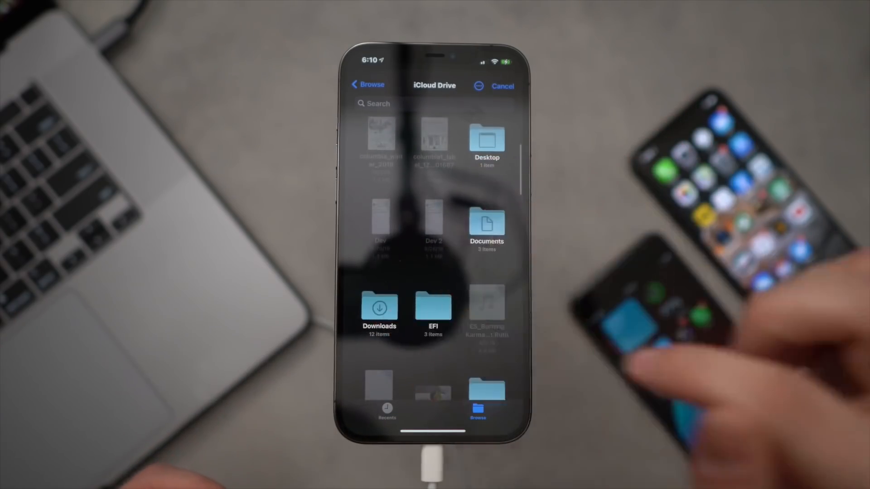
pyautogui.click(379, 308)
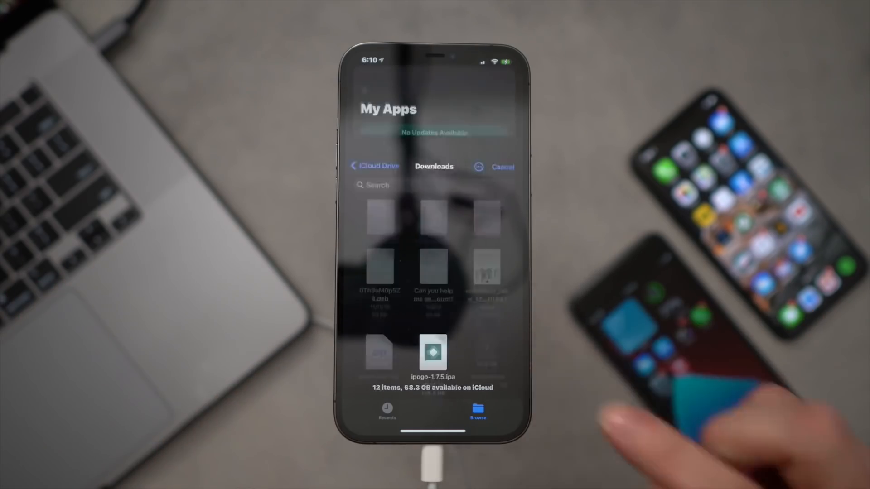
pyautogui.click(502, 167)
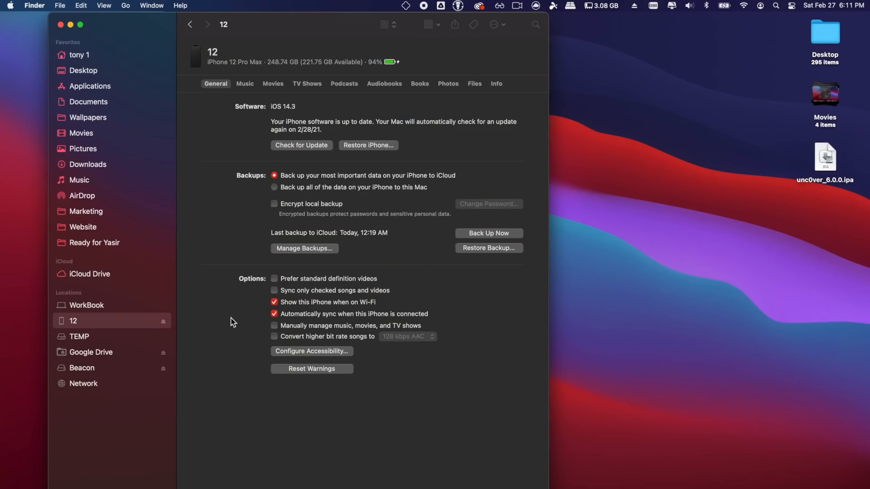
# - Uncheck 'Automatically sync when this iPhone is connected' for the iPhone in Finder
pyautogui.click(273, 314)
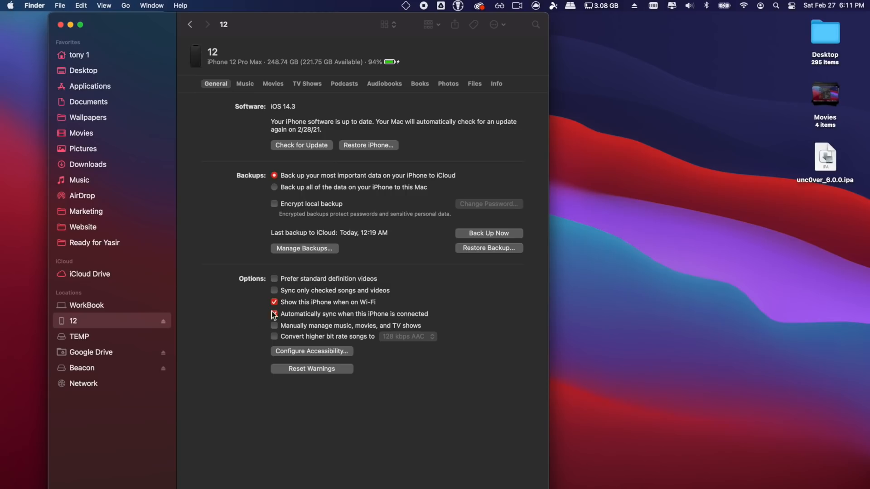
pyautogui.click(274, 314)
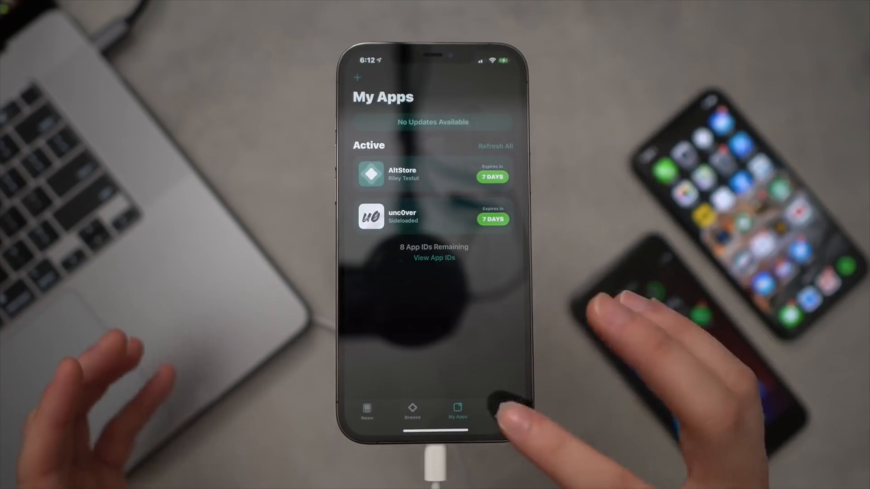
# - Confirm unc0ver shows under Active in AltStore's My Apps list, valid for 7 days
pyautogui.click(503, 419)
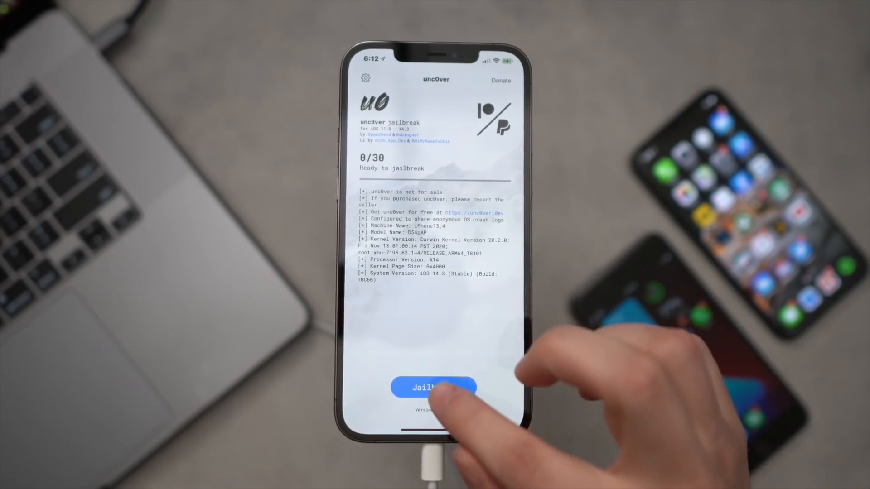
# - Start the first unc0ver jailbreak pass, leaving the tool back at step 0 of 30
pyautogui.click(441, 388)
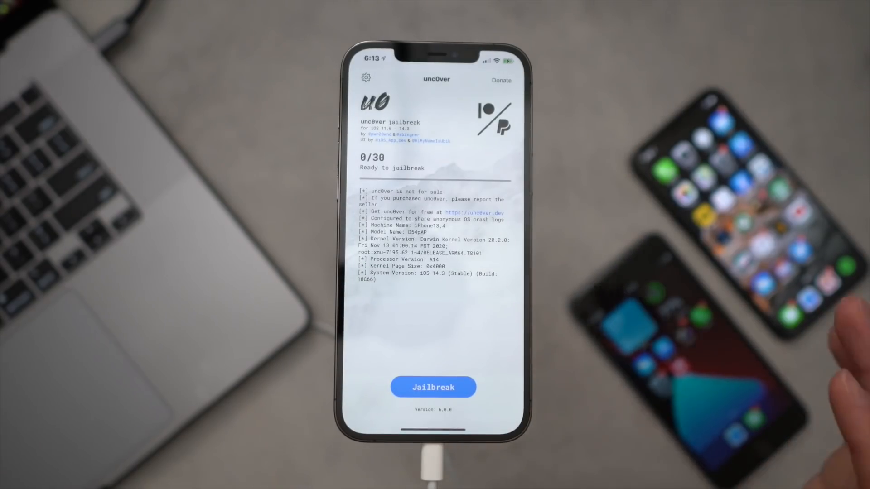
# - Run the jailbreak again and dismiss the Support unc0ver prompt until it completes at 29/30
pyautogui.click(433, 387)
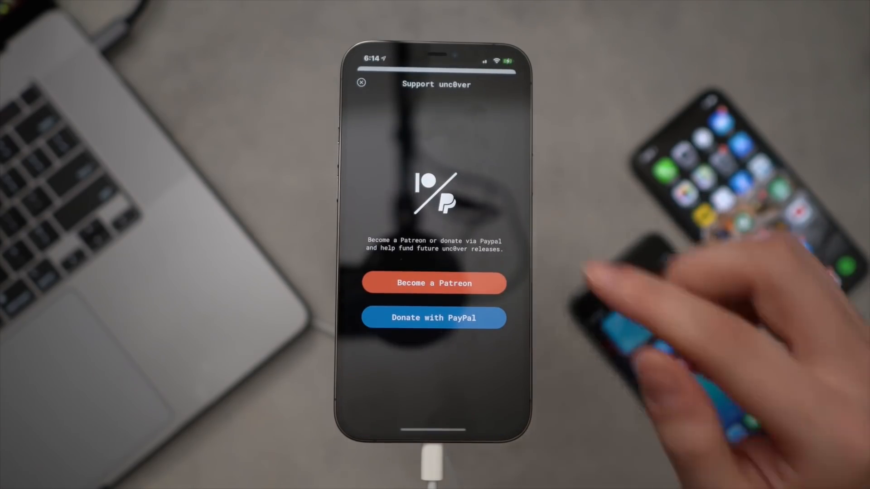
pyautogui.click(361, 85)
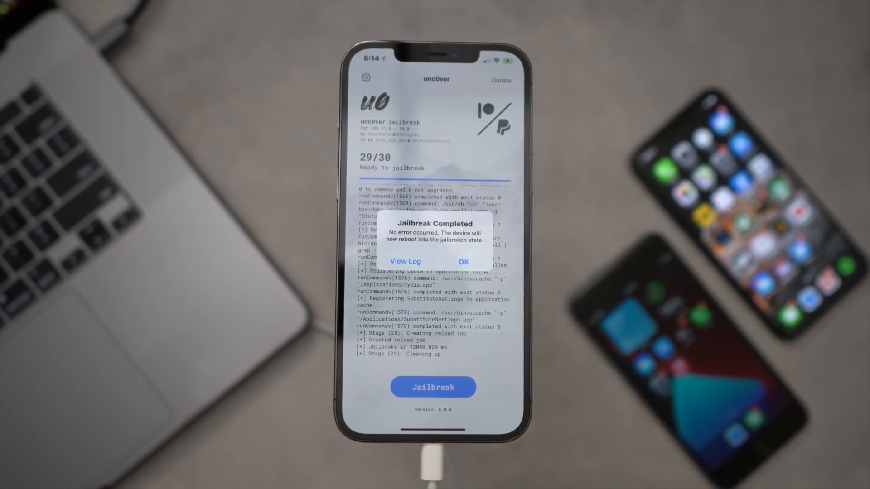
# - Acknowledge the Jailbreak Completed alert and finish the home screen showing Cydia
pyautogui.click(463, 262)
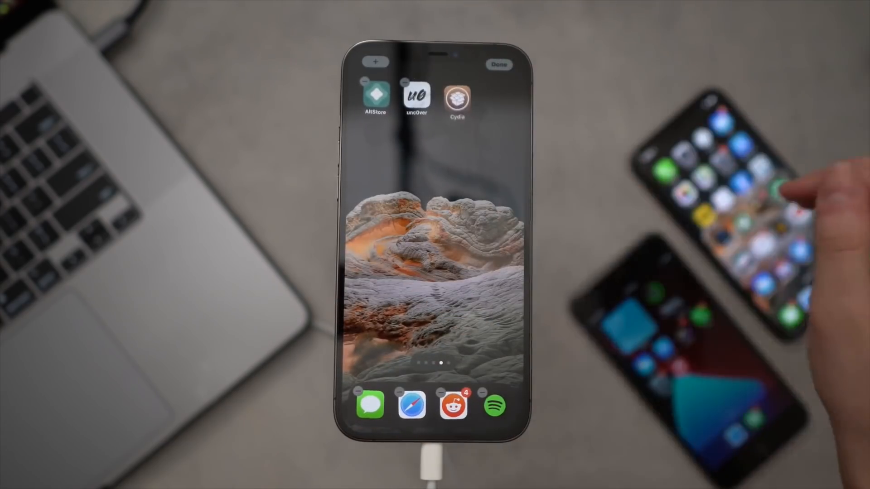
pyautogui.click(502, 65)
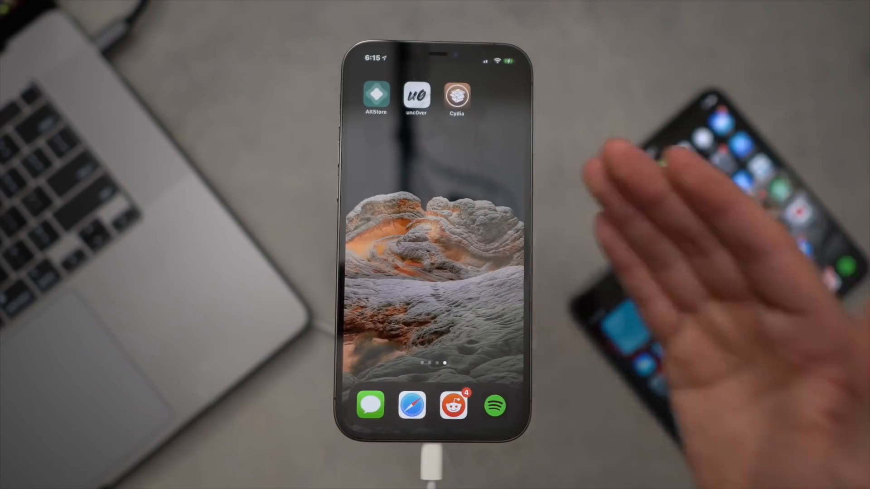